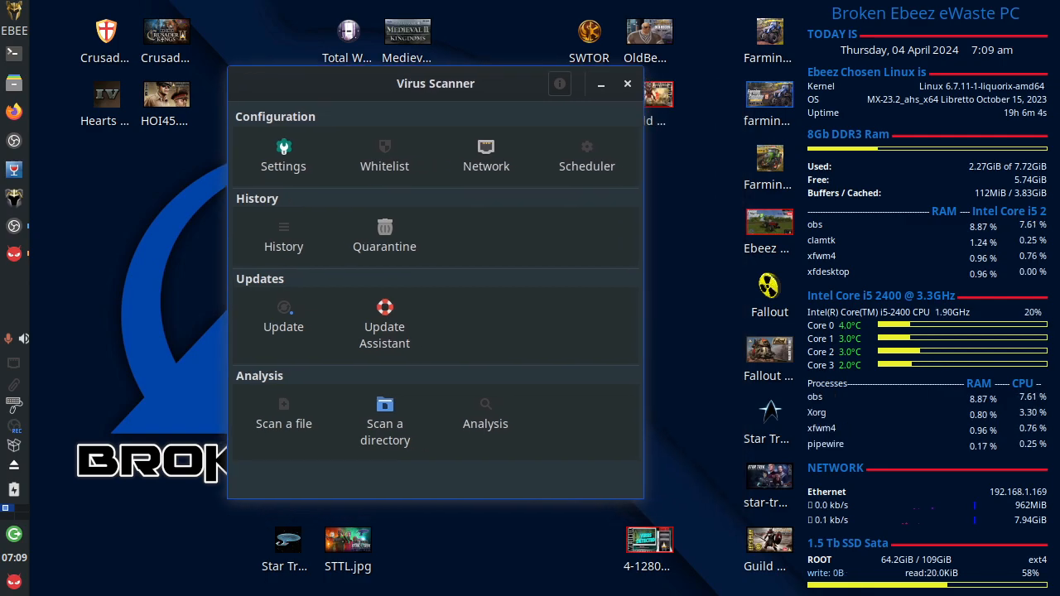
# Reposition the Virus Scanner window and check the About ClamTk details showing version 6.07
pyautogui.moveTo(434, 83); pyautogui.dragTo(420, 73)
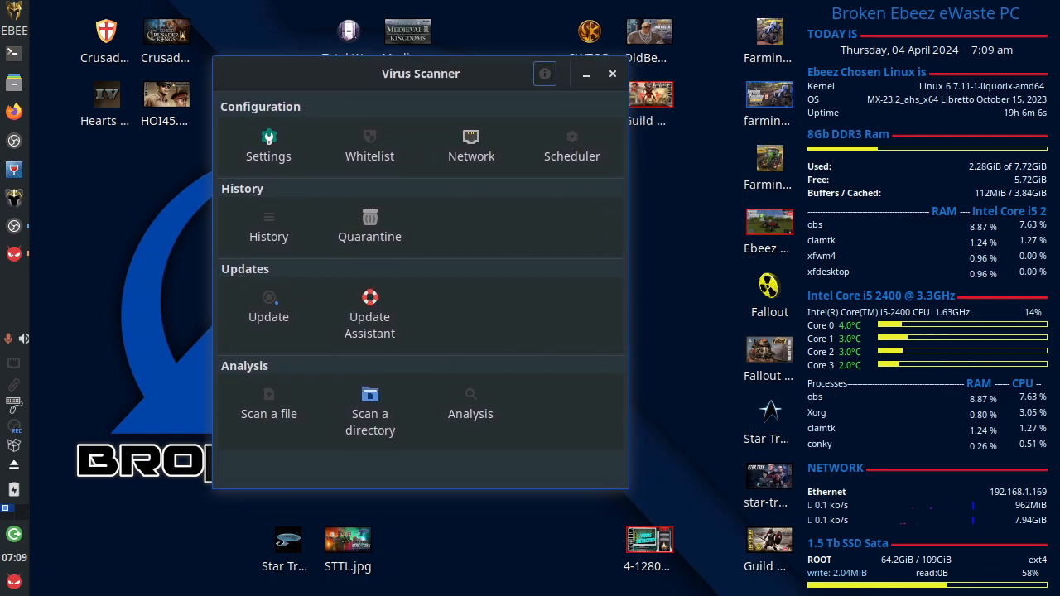
pyautogui.click(544, 74)
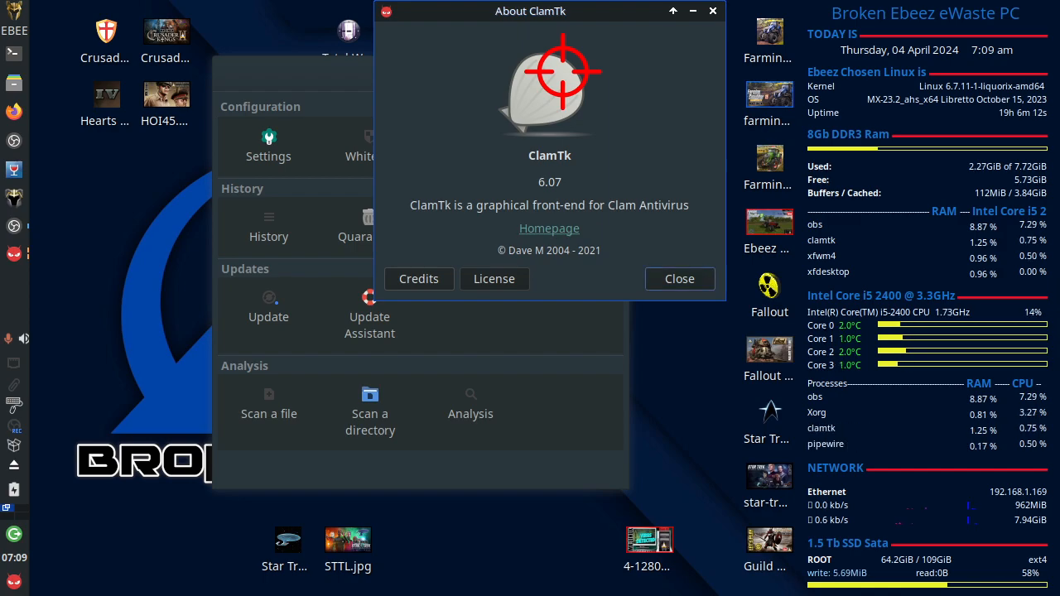
pyautogui.click(678, 278)
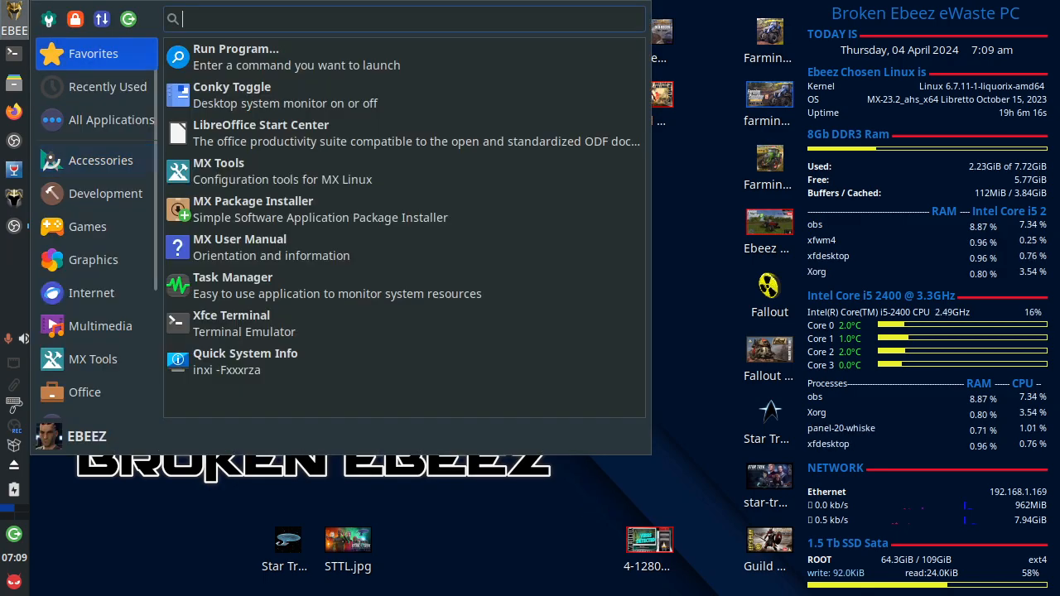
# Launch Synaptic Package Manager from the menu and authenticate with the password
pyautogui.write('sy')
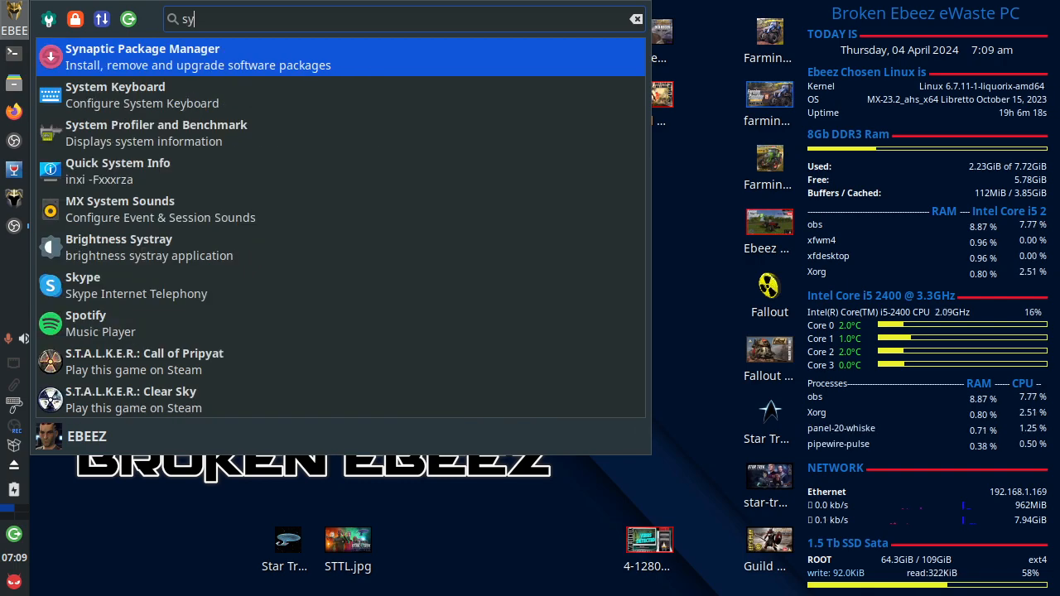
pyautogui.write('naptic')
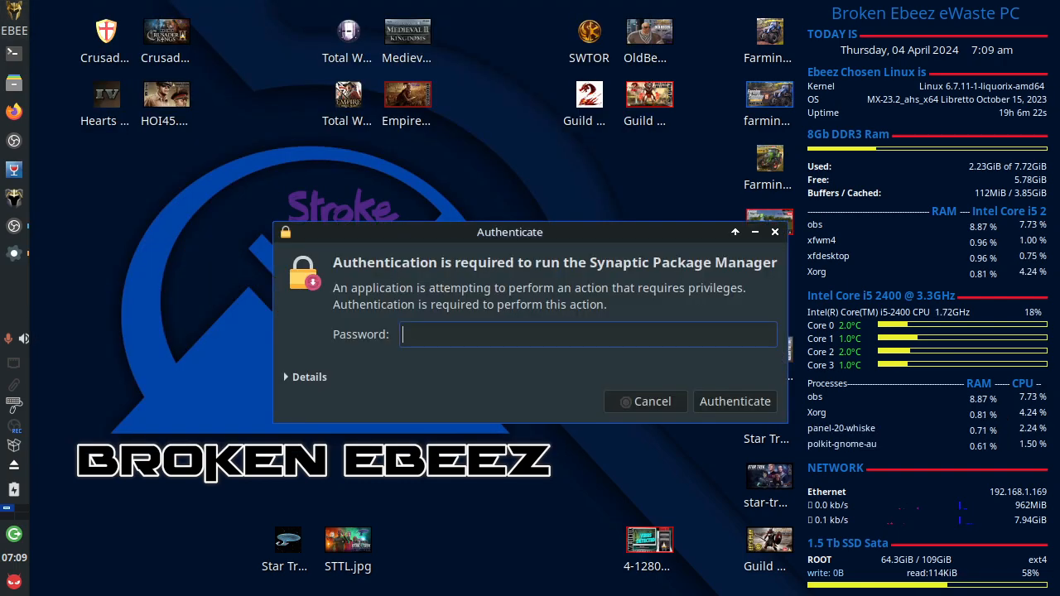
pyautogui.write('***')
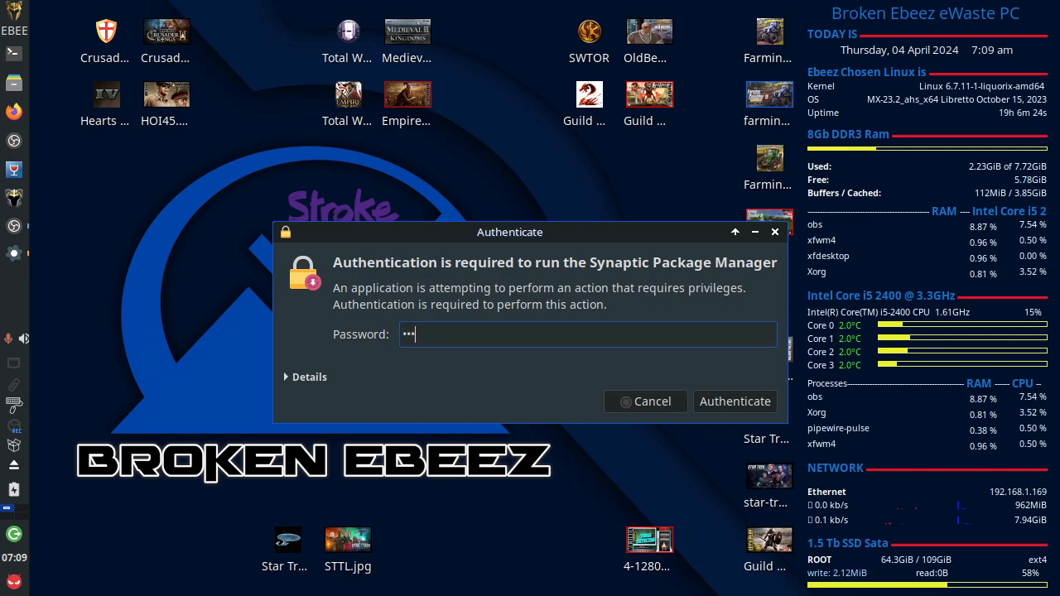
pyautogui.click(734, 401)
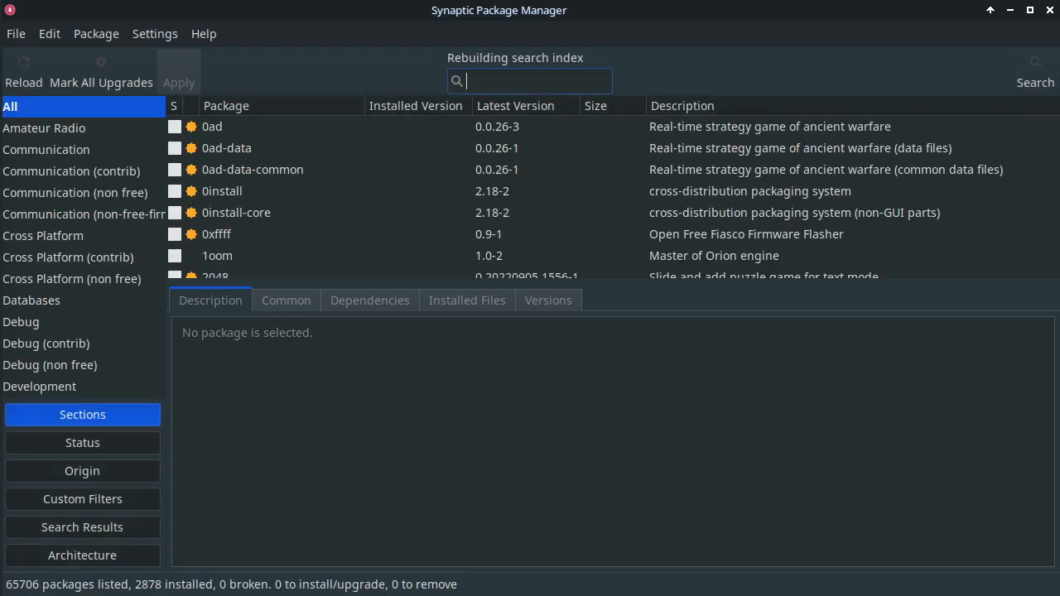
# Search Synaptic for clamtk and confirm version 6.07-1.1 is installed
pyautogui.write('clamtk')
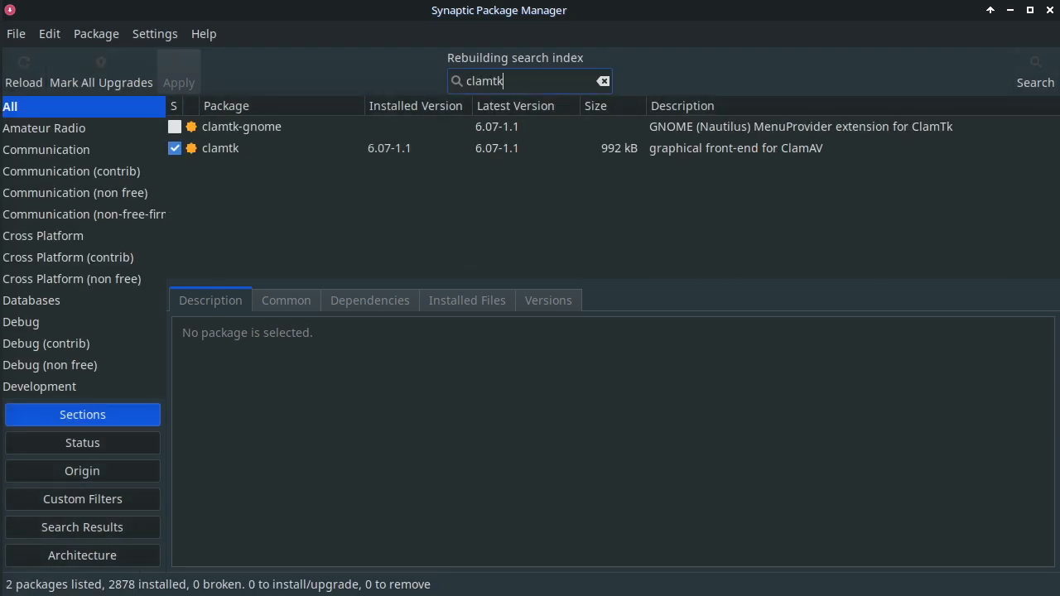
pyautogui.click(227, 105)
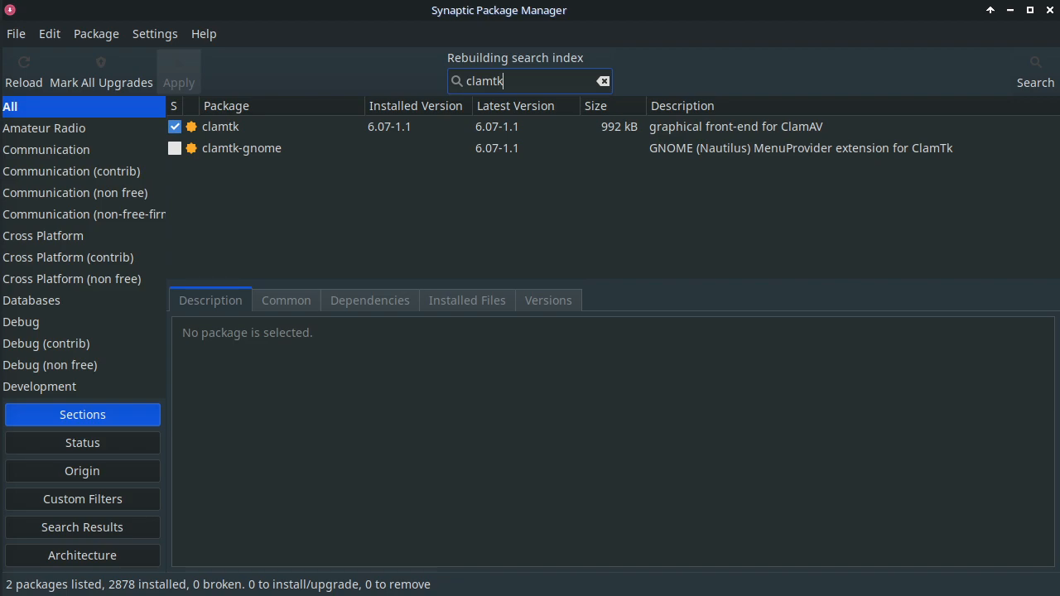
pyautogui.click(220, 126)
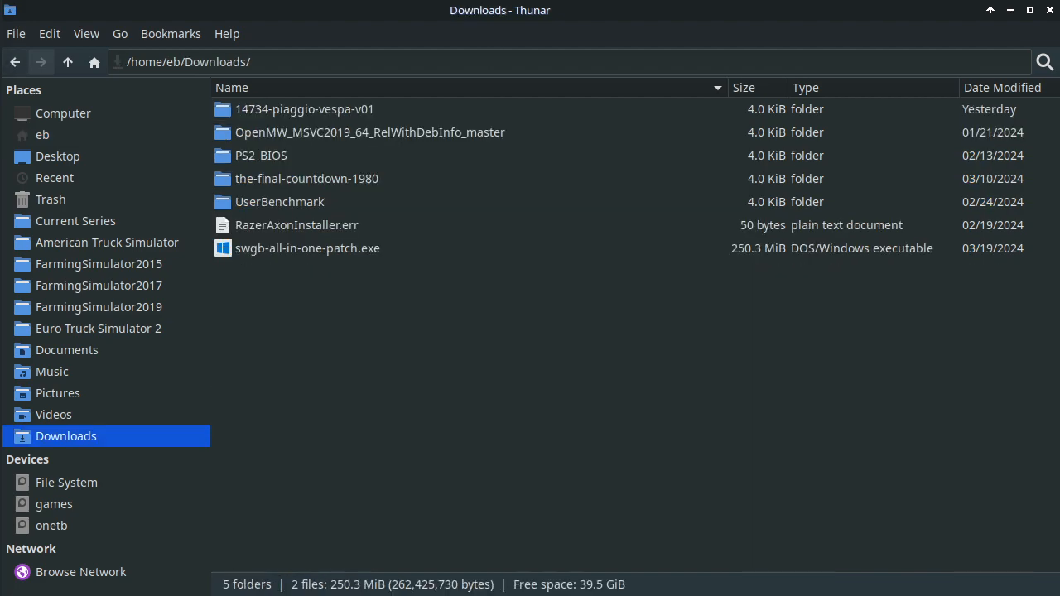
# Browse the files in the OpenMW_MSVC2019_64_RelWithDebInfo_master download folder
pyautogui.doubleClick(369, 132)
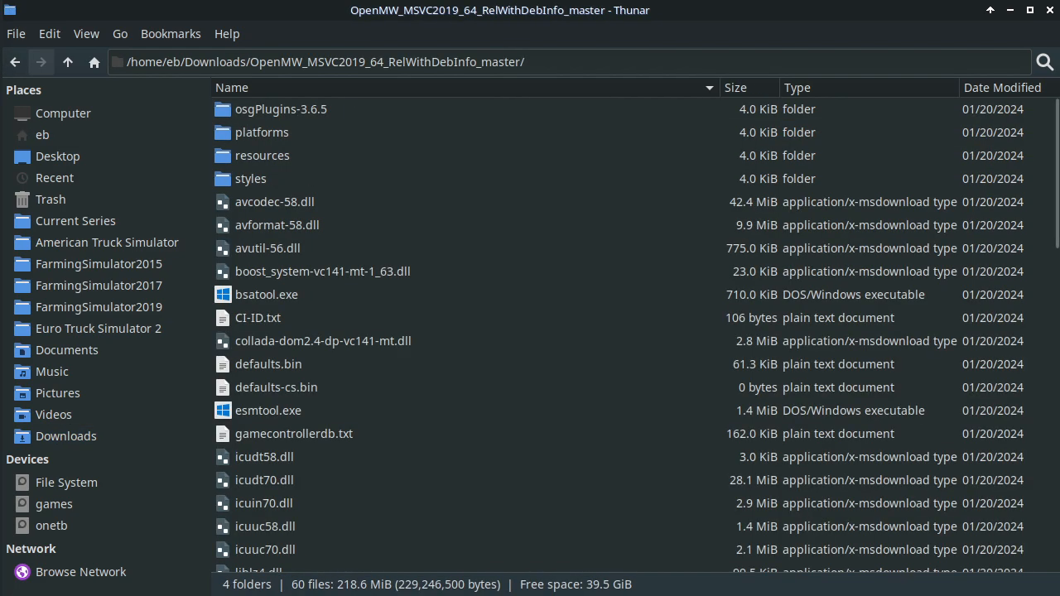
pyautogui.scroll(-3)
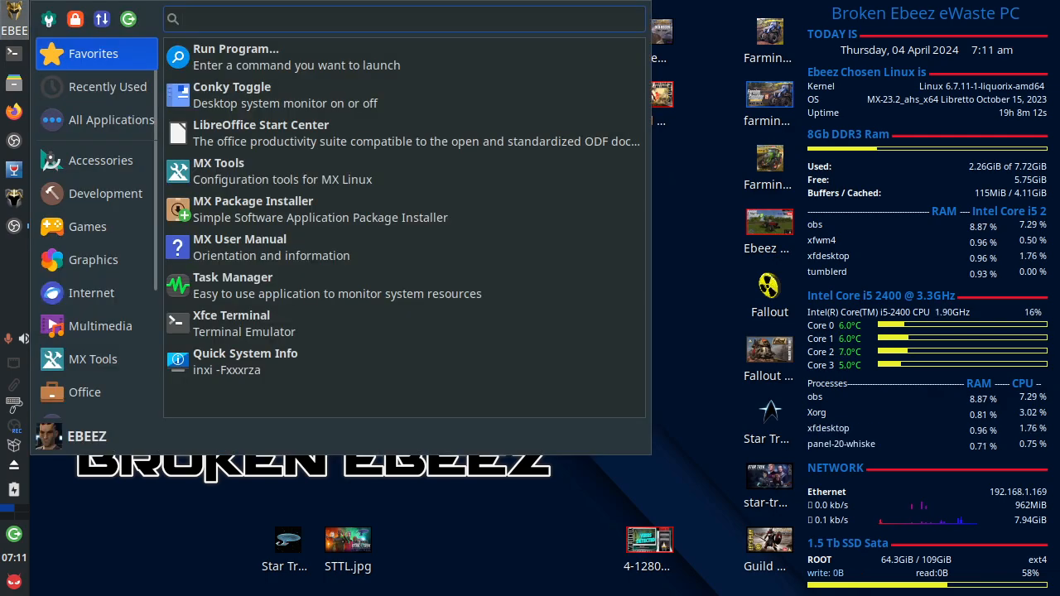
# Launch ClamTk from the Whisker Menu and move its scanner window near the top
pyautogui.write('clamtk')
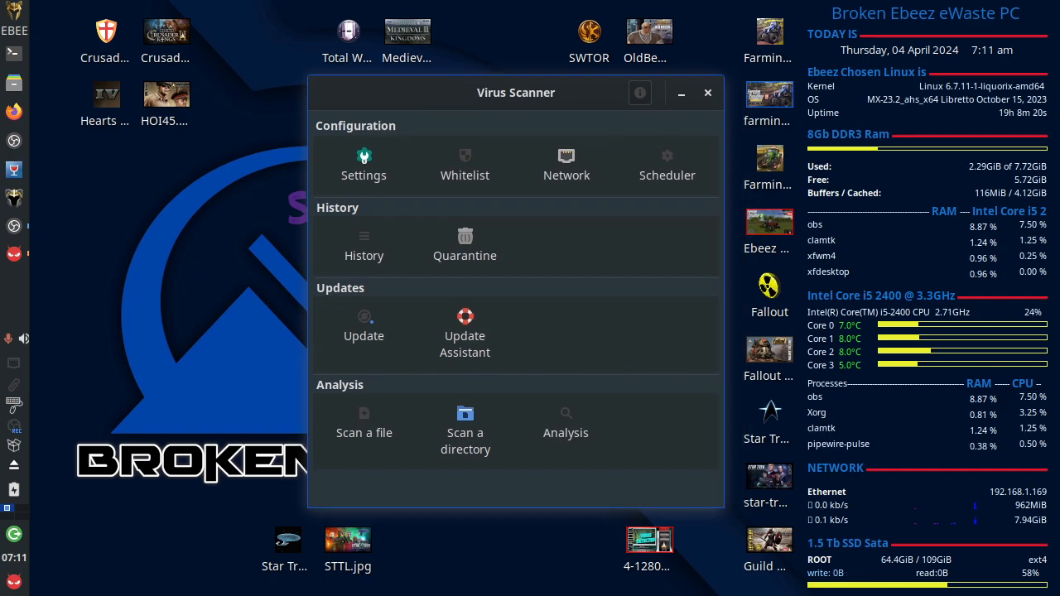
pyautogui.moveTo(516, 92); pyautogui.dragTo(444, 34)
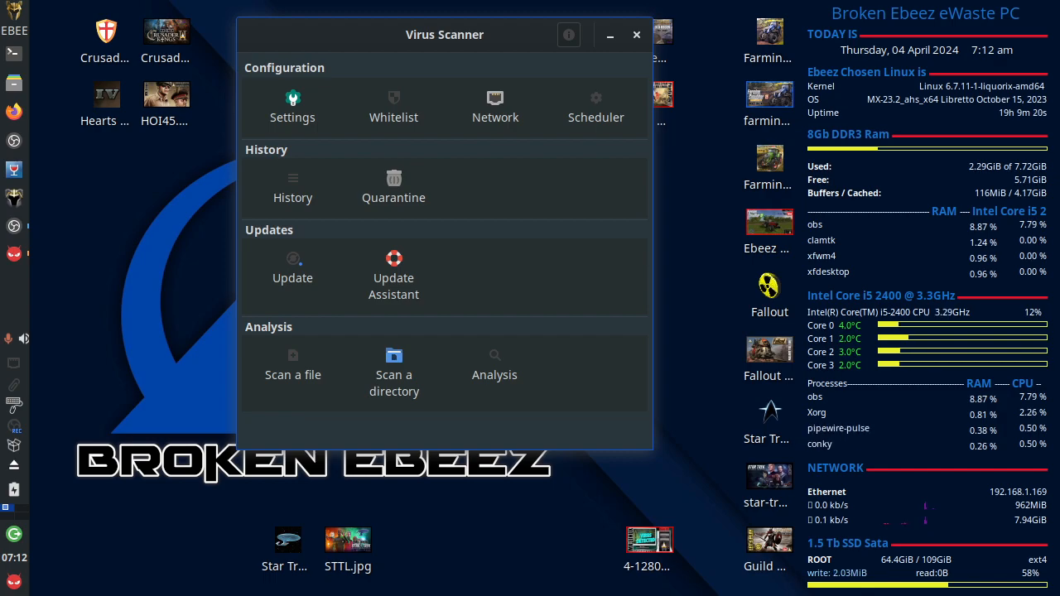
# Scan the OpenMW_MSVC2019_64_RelWithDebInfo_master folder in Downloads
pyautogui.click(394, 364)
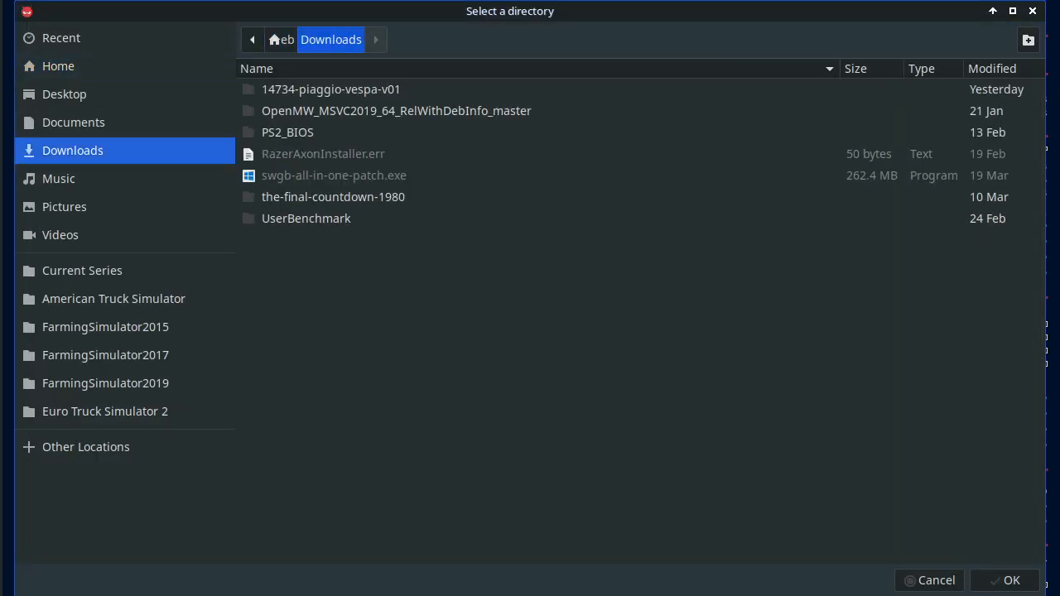
pyautogui.click(396, 110)
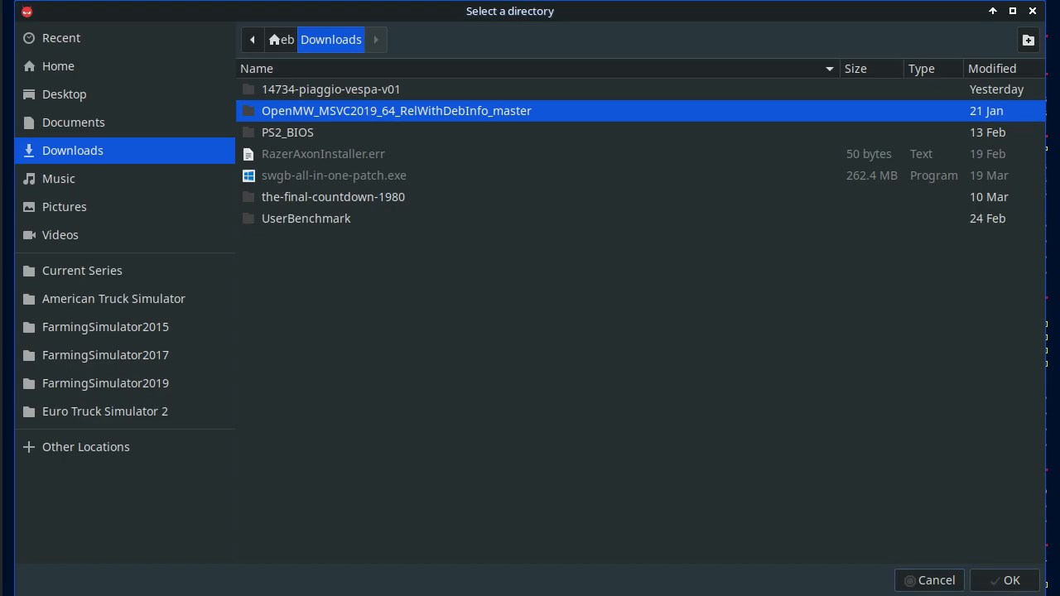
pyautogui.click(1005, 579)
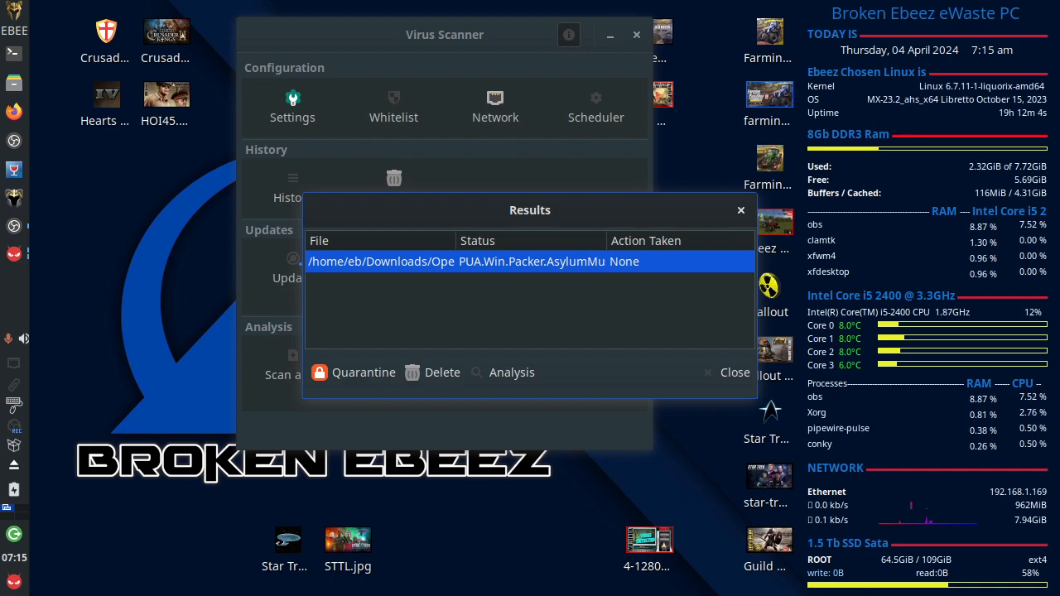
# Move the Results window up to review the PUA.Win.Packer detection and 338-file summary
pyautogui.moveTo(530, 209); pyautogui.dragTo(543, 138)
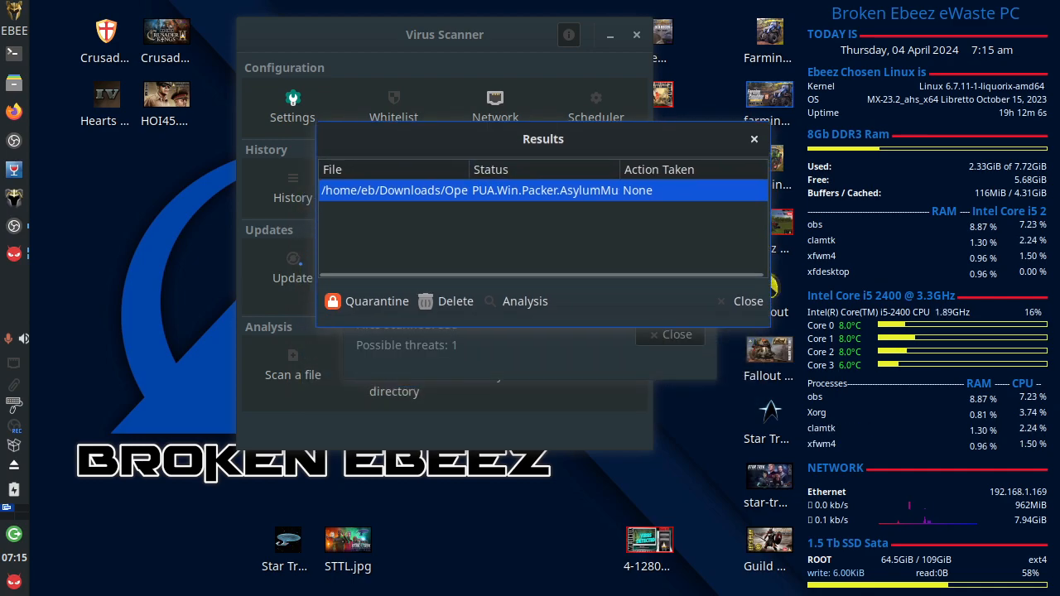
pyautogui.moveTo(543, 139); pyautogui.dragTo(543, 68)
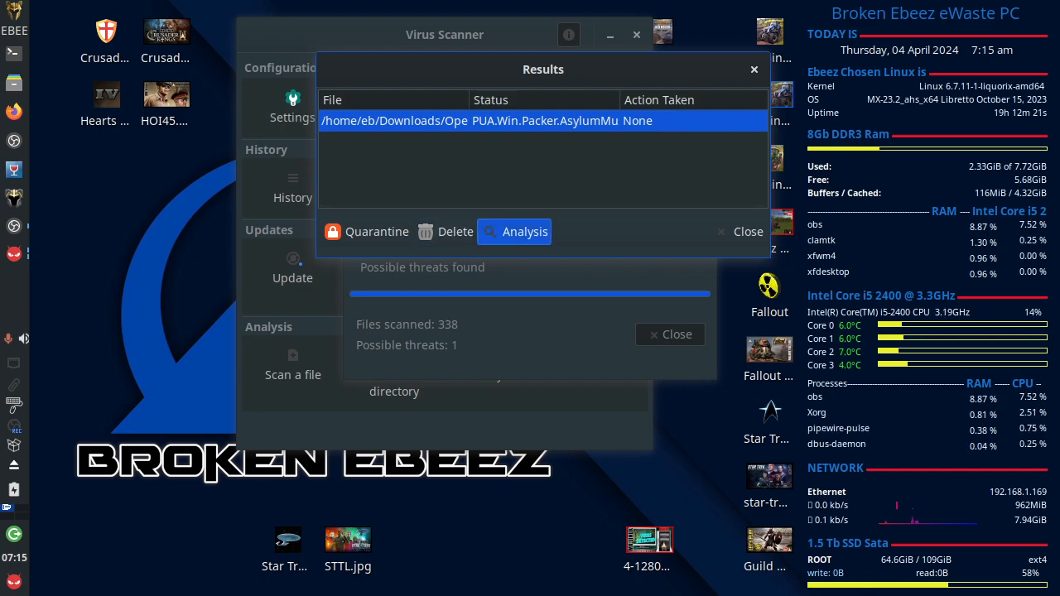
# Submit avformat-58.dll for online analysis and review vendor results showing no detections
pyautogui.click(514, 232)
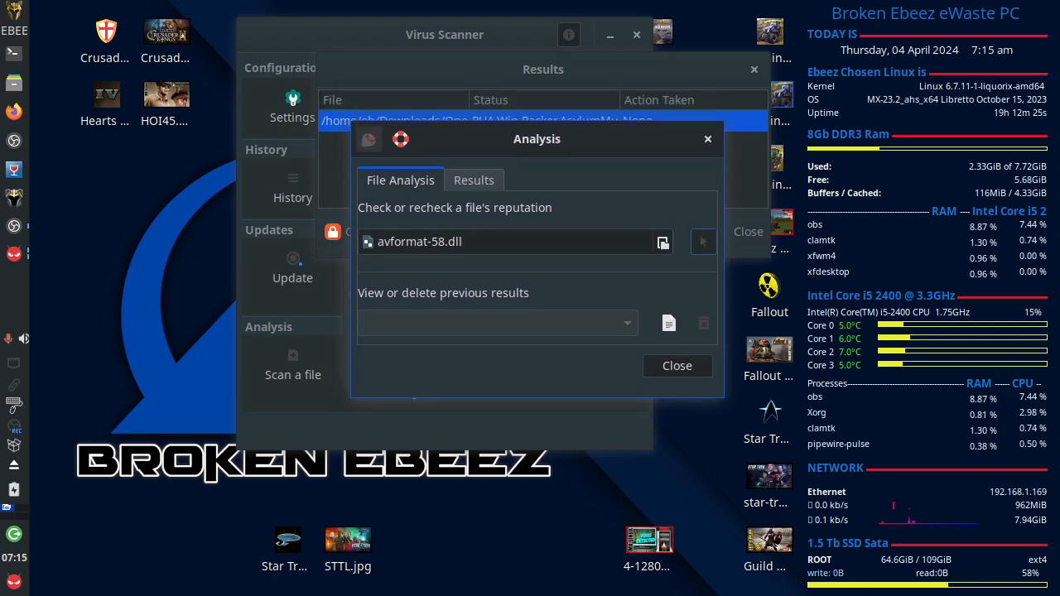
pyautogui.moveTo(703, 241)
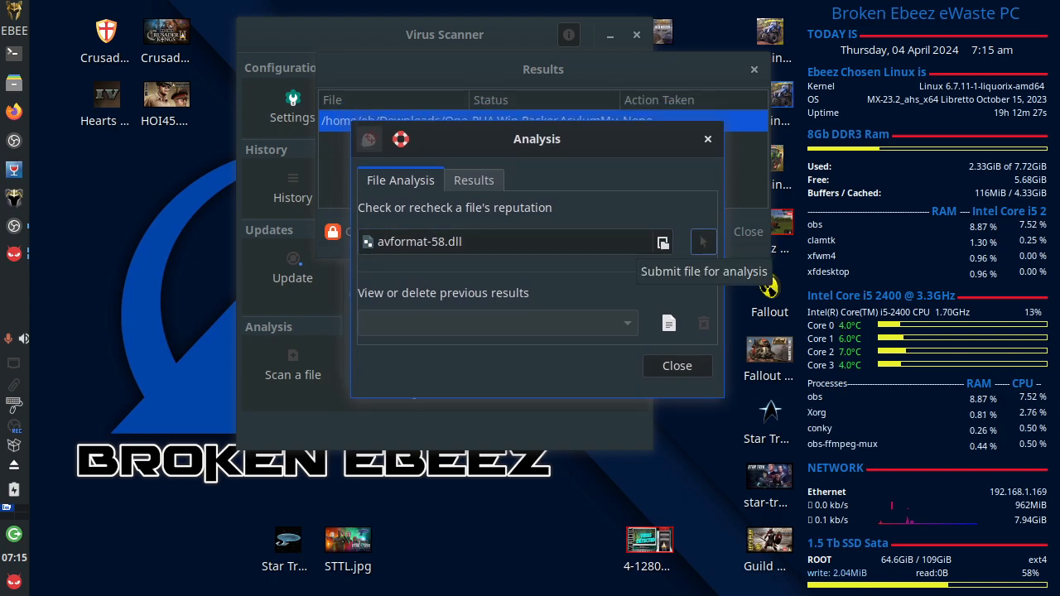
pyautogui.click(473, 180)
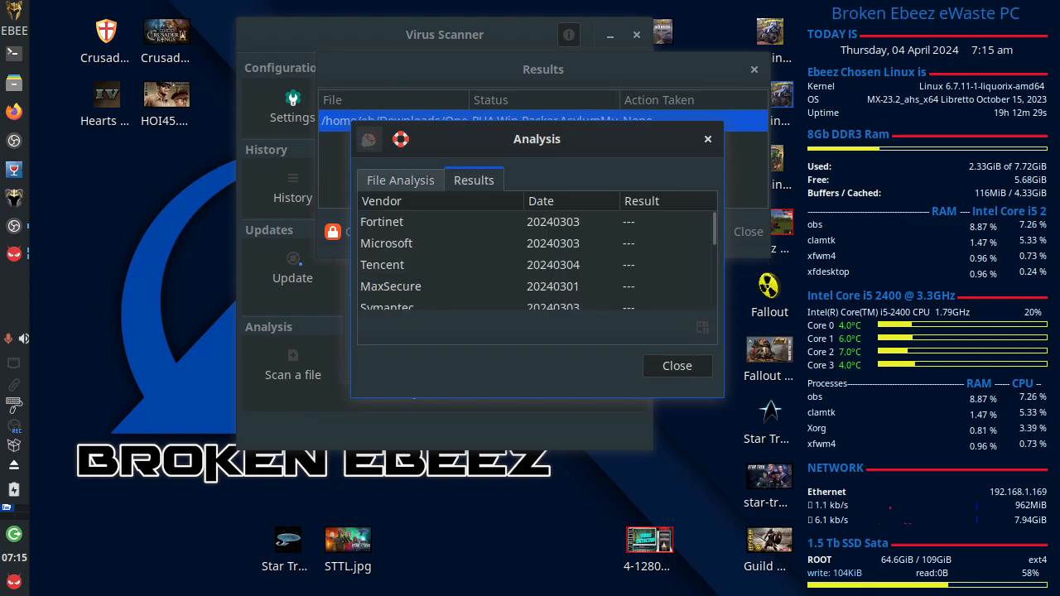
pyautogui.scroll(-3)
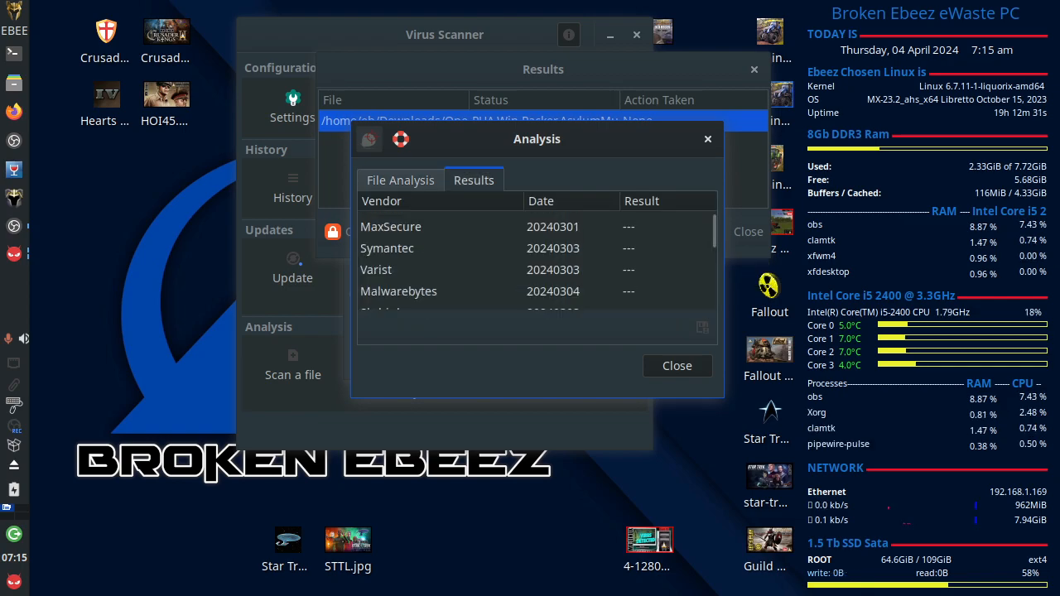
pyautogui.scroll(-3)
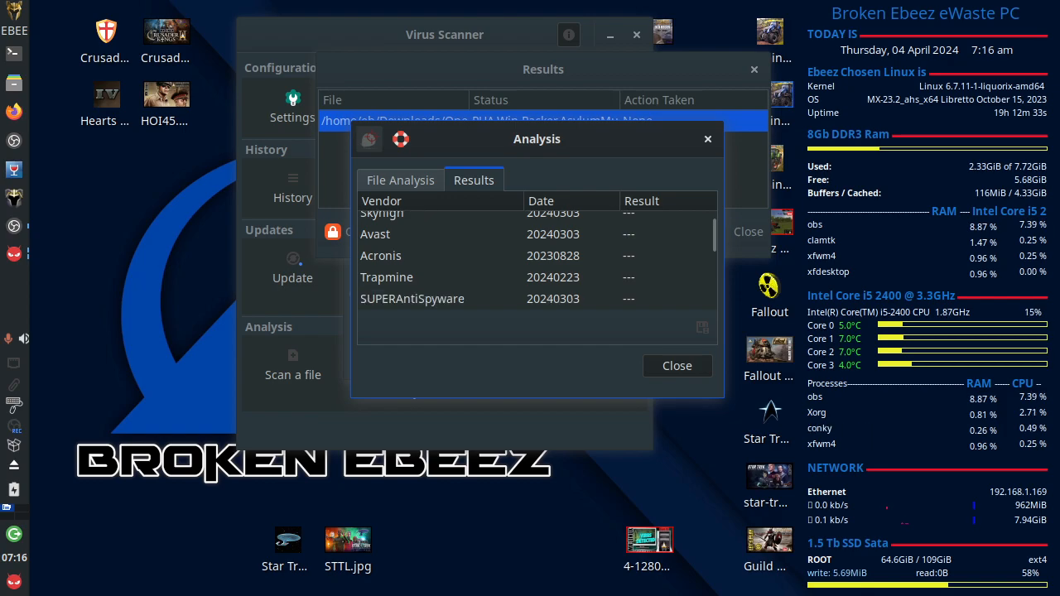
pyautogui.scroll(-3)
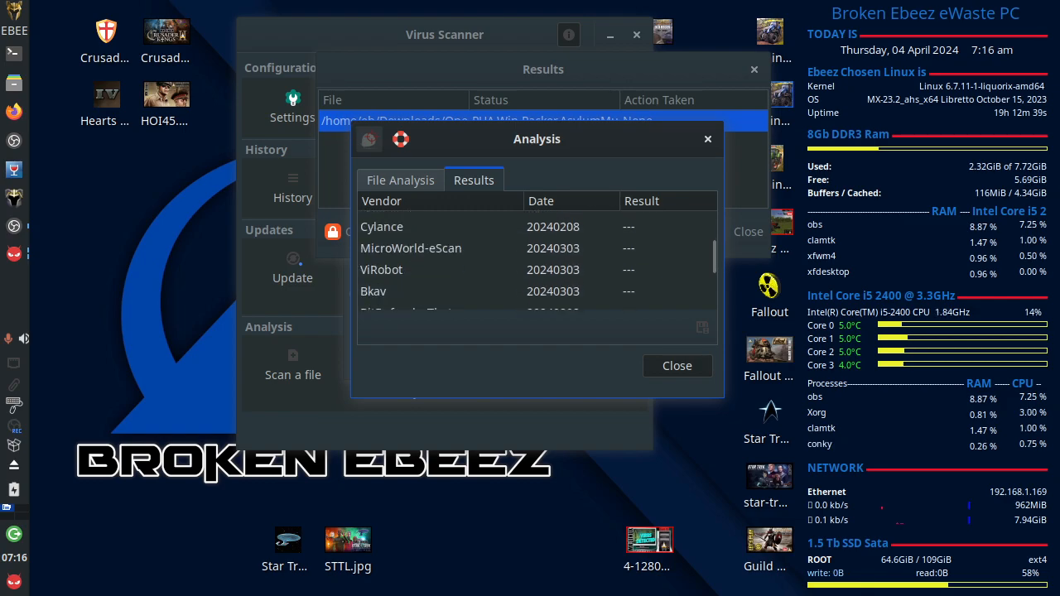
pyautogui.scroll(-3)
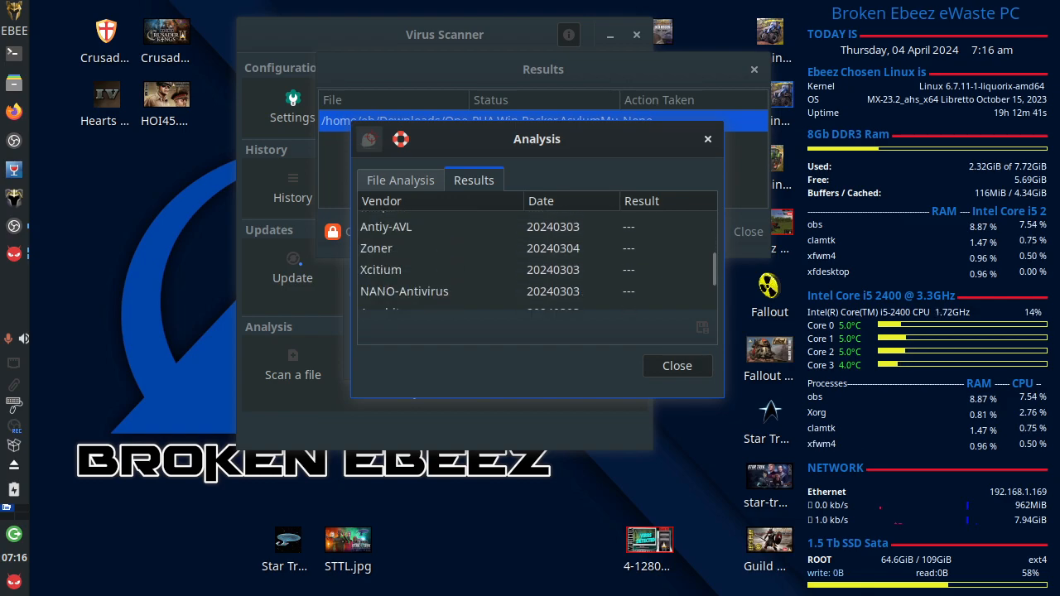
pyautogui.click(676, 365)
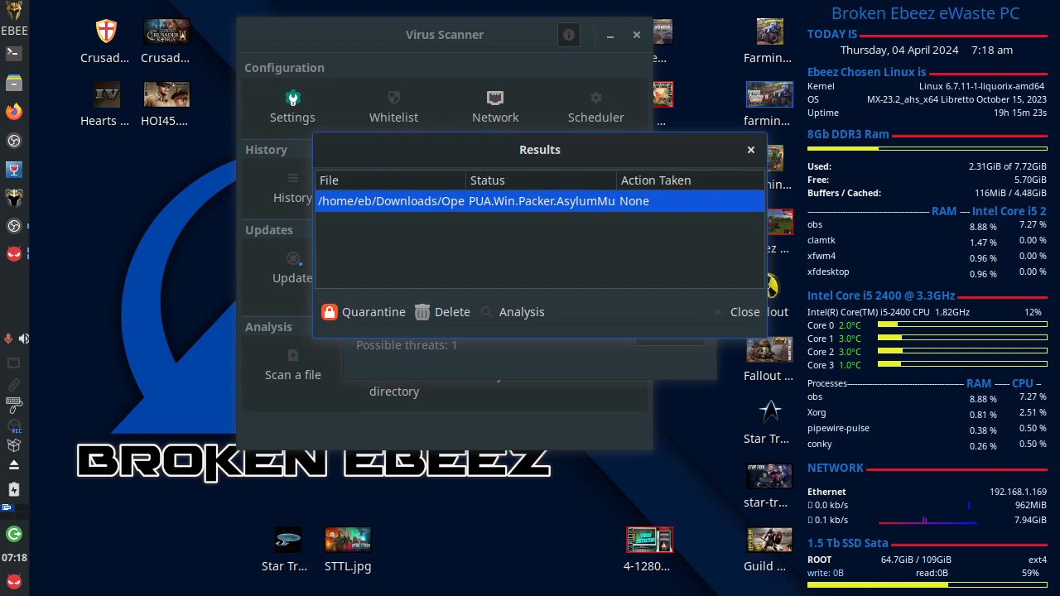
# Dismiss the Results and Complete dialogs, then check the Analysis tool's empty saved results
pyautogui.click(744, 311)
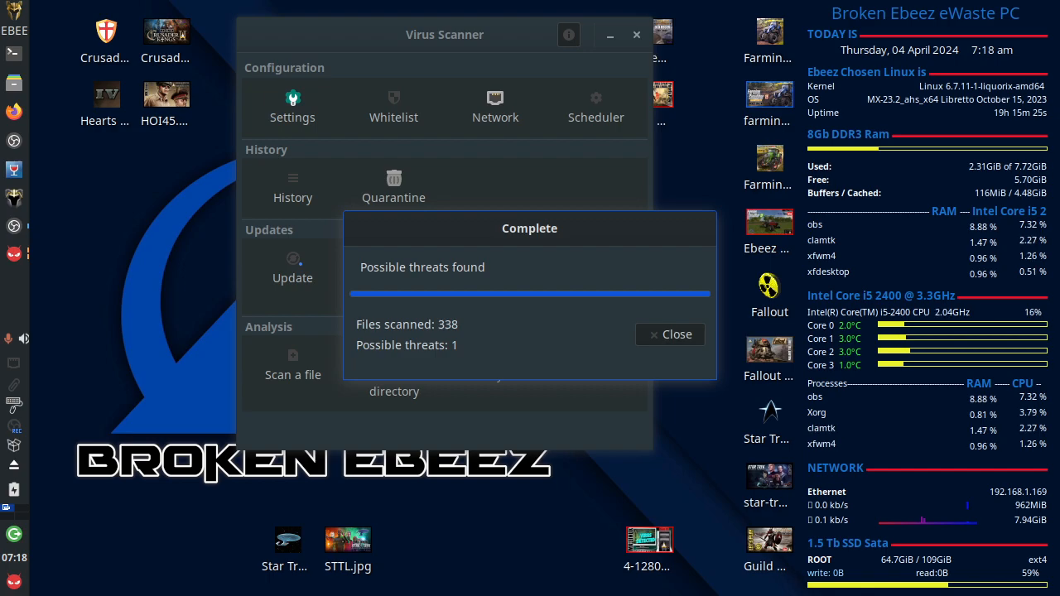
pyautogui.click(670, 333)
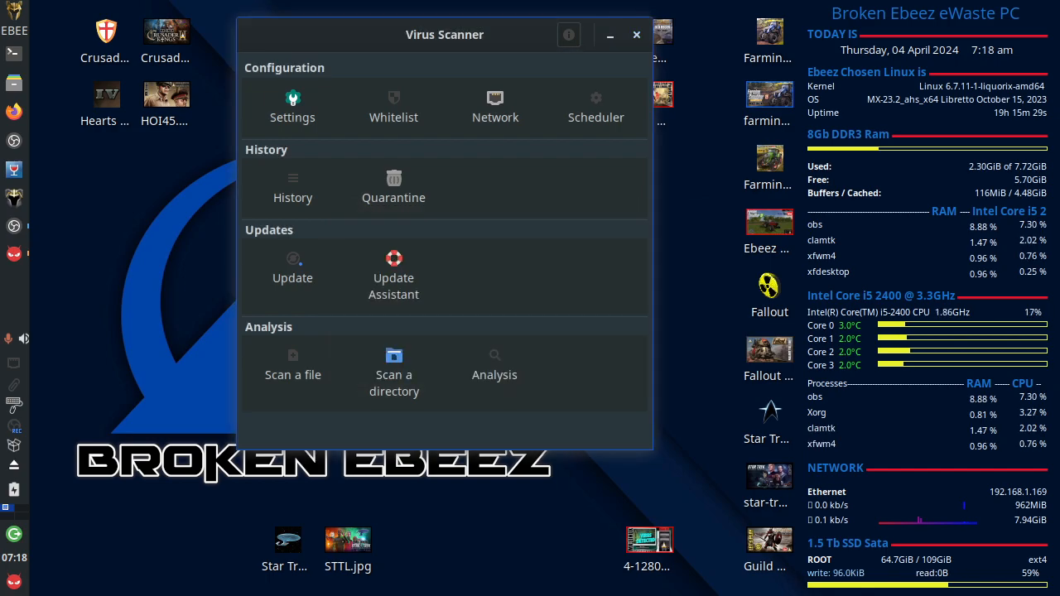
pyautogui.click(494, 365)
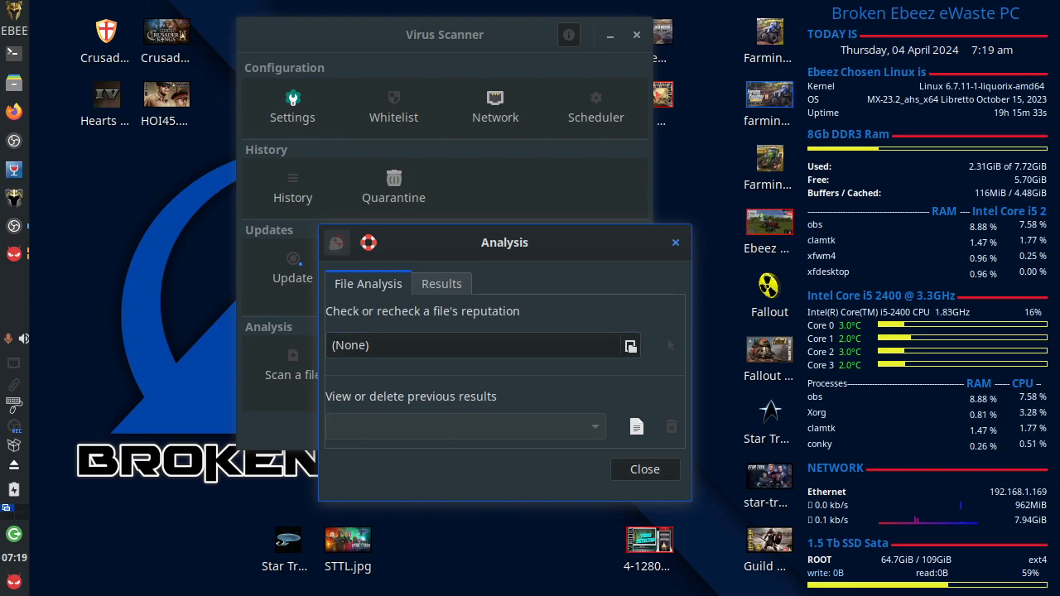
pyautogui.click(441, 283)
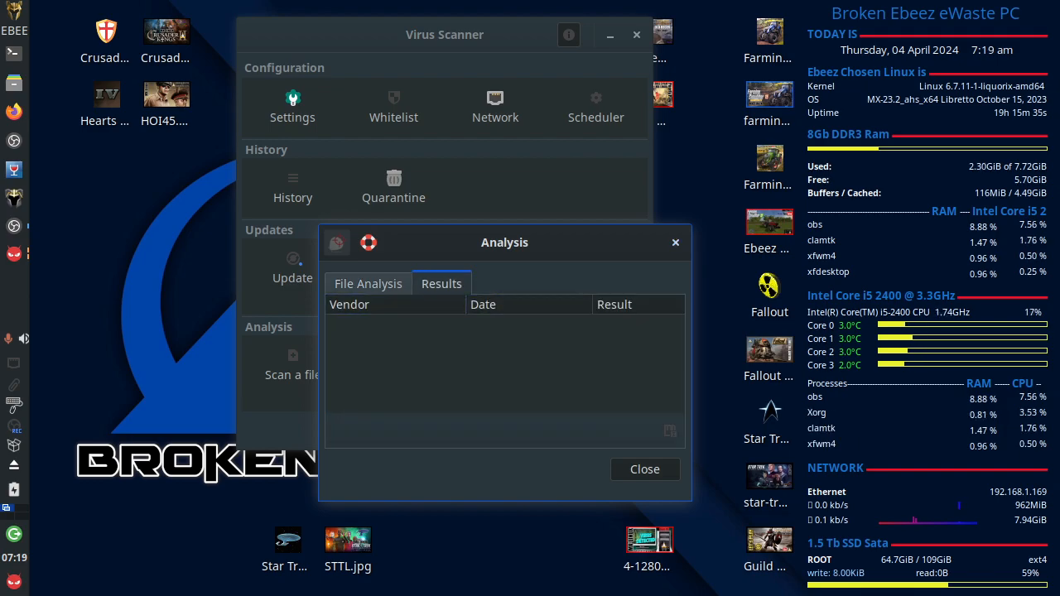
pyautogui.click(644, 469)
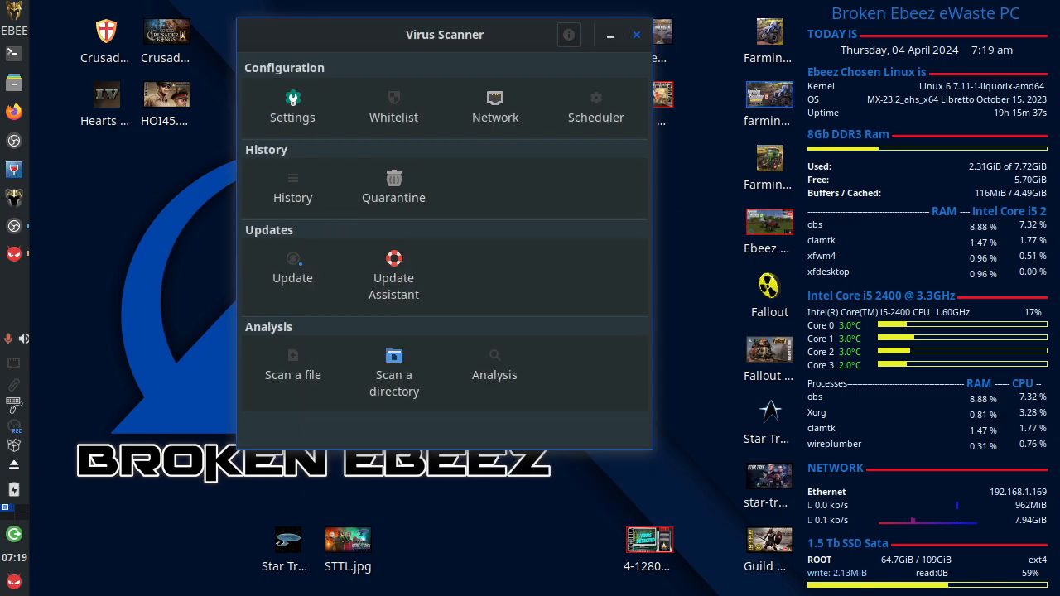
# Close the scanner window and show the Accessories category listing ClamTk in the Whisker Menu
pyautogui.click(636, 35)
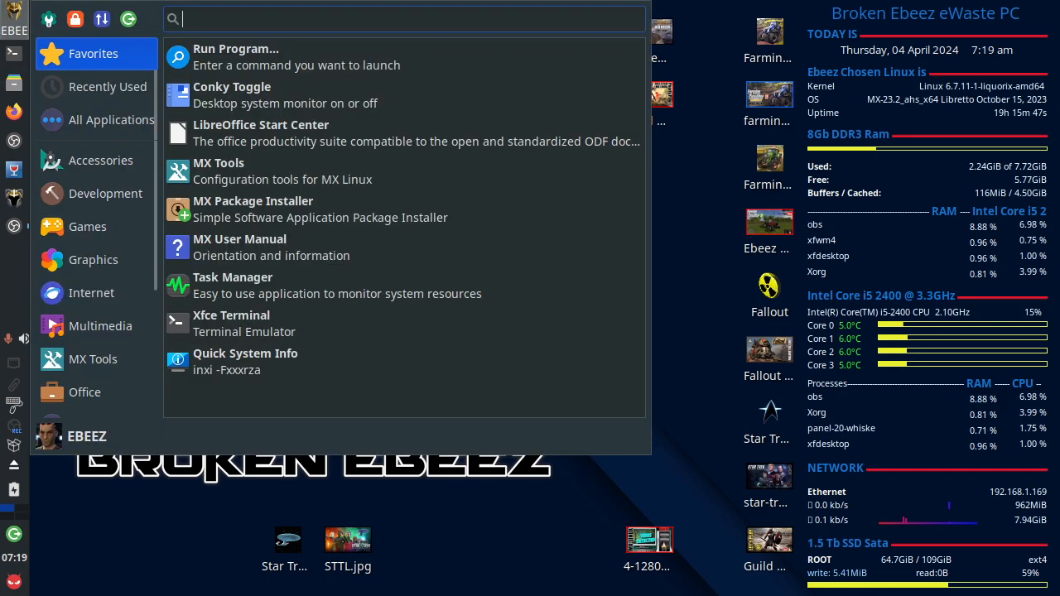
pyautogui.click(100, 160)
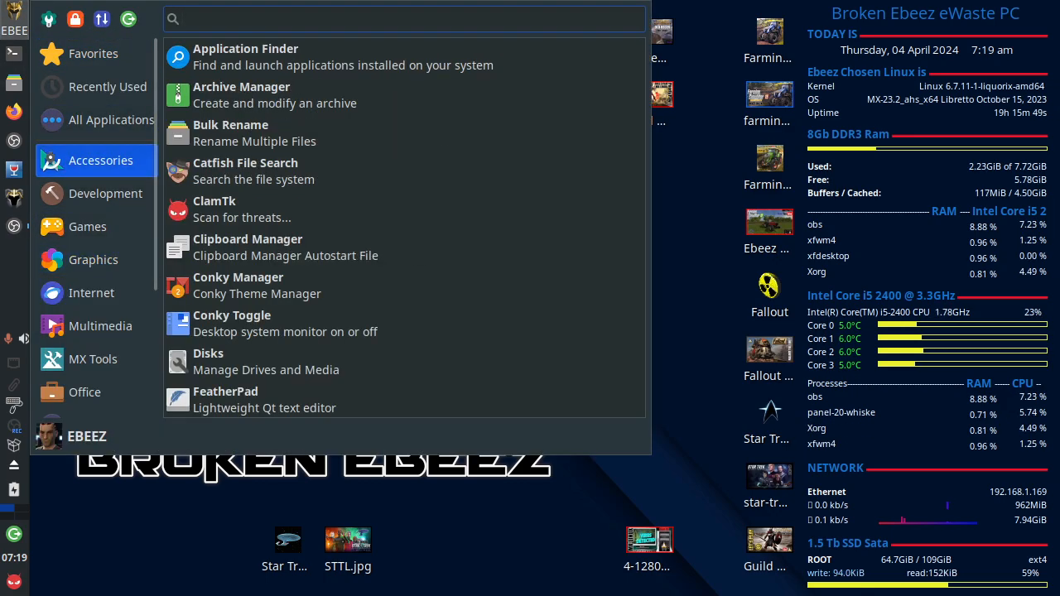
pyautogui.moveTo(404, 208)
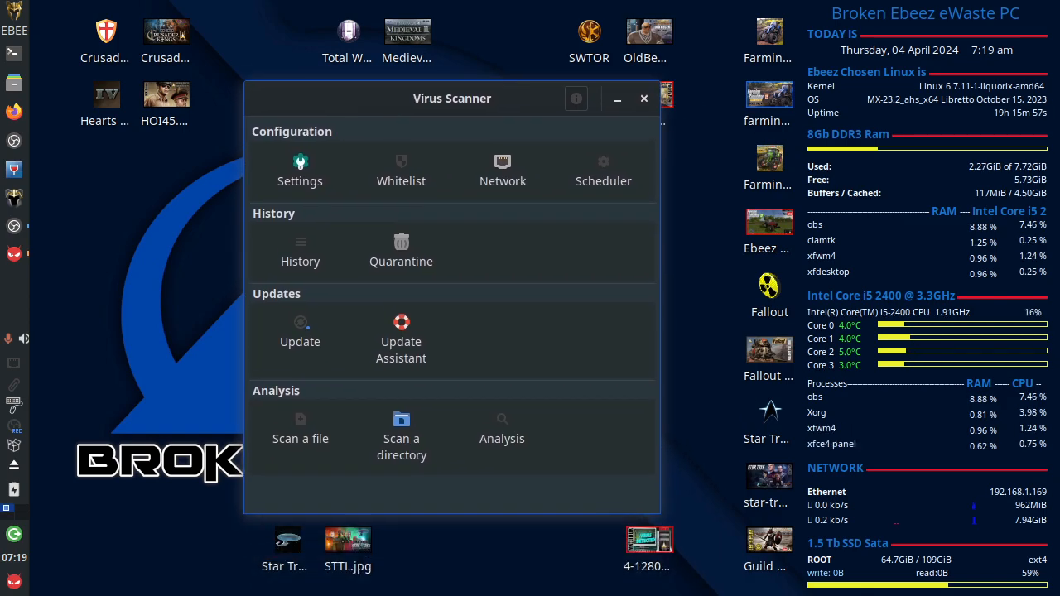
# Nudge the Virus Scanner window, then close it to return to the desktop
pyautogui.moveTo(453, 98); pyautogui.dragTo(435, 63)
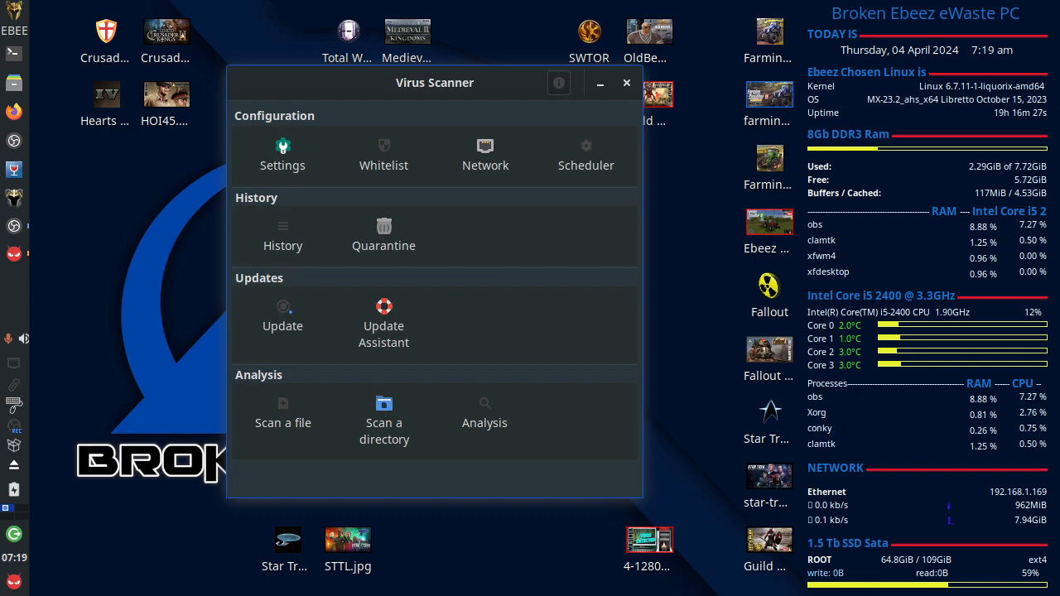
pyautogui.click(627, 82)
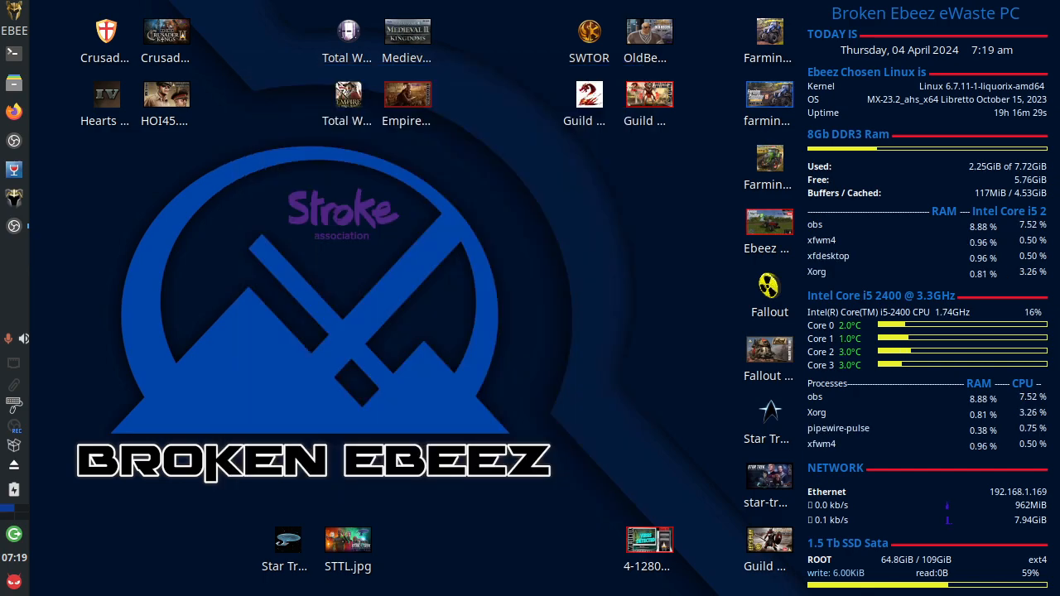